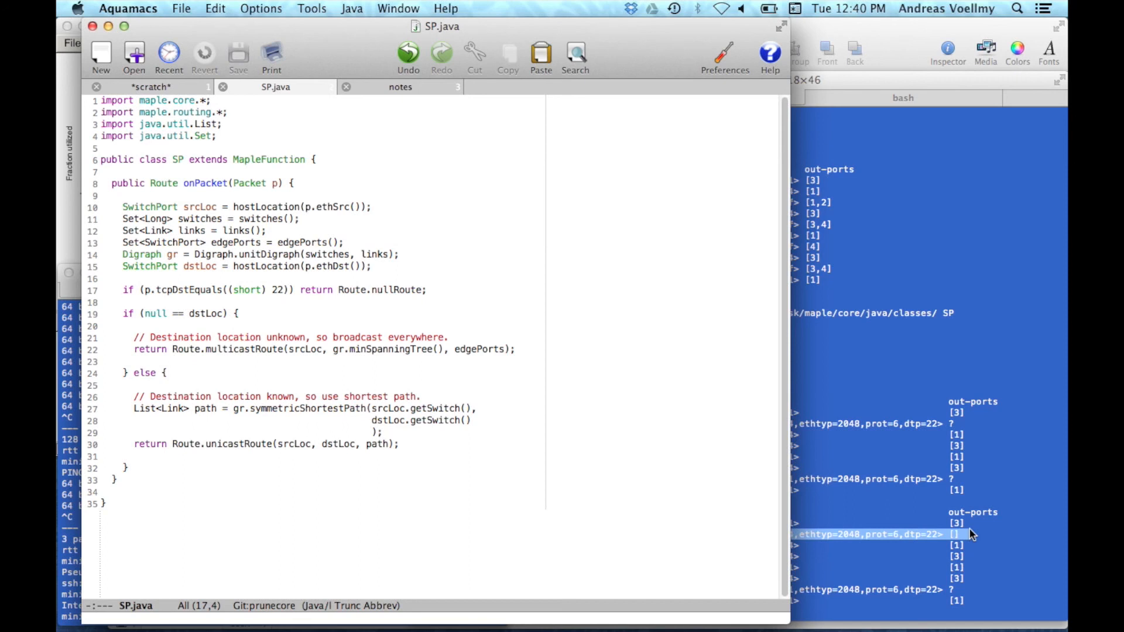
mouse_move(902, 523)
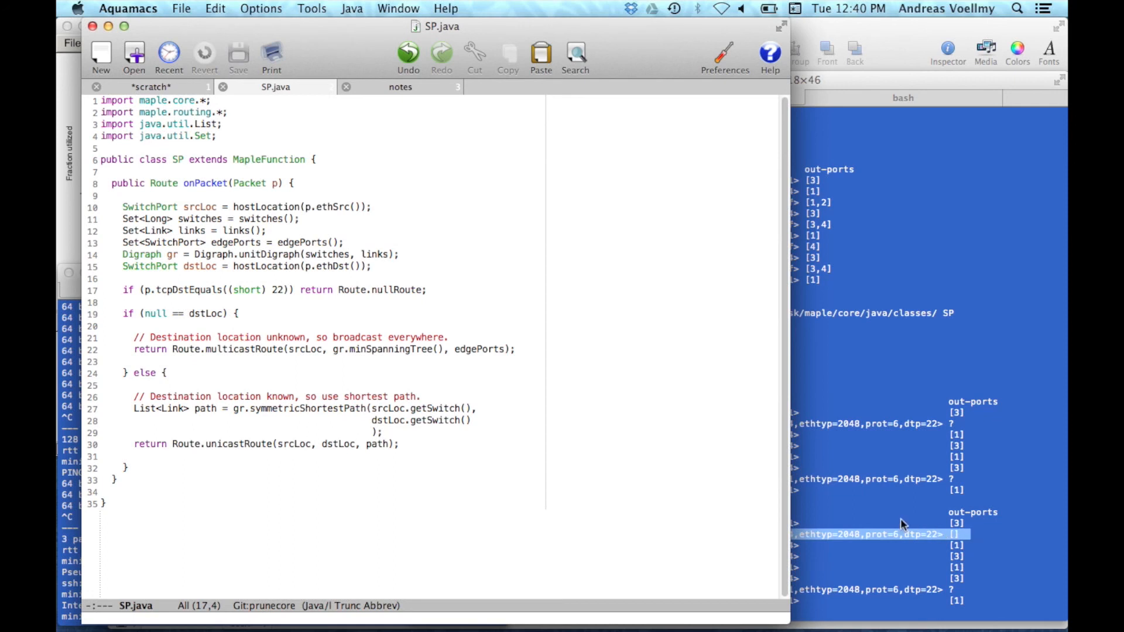
double_click(233, 231)
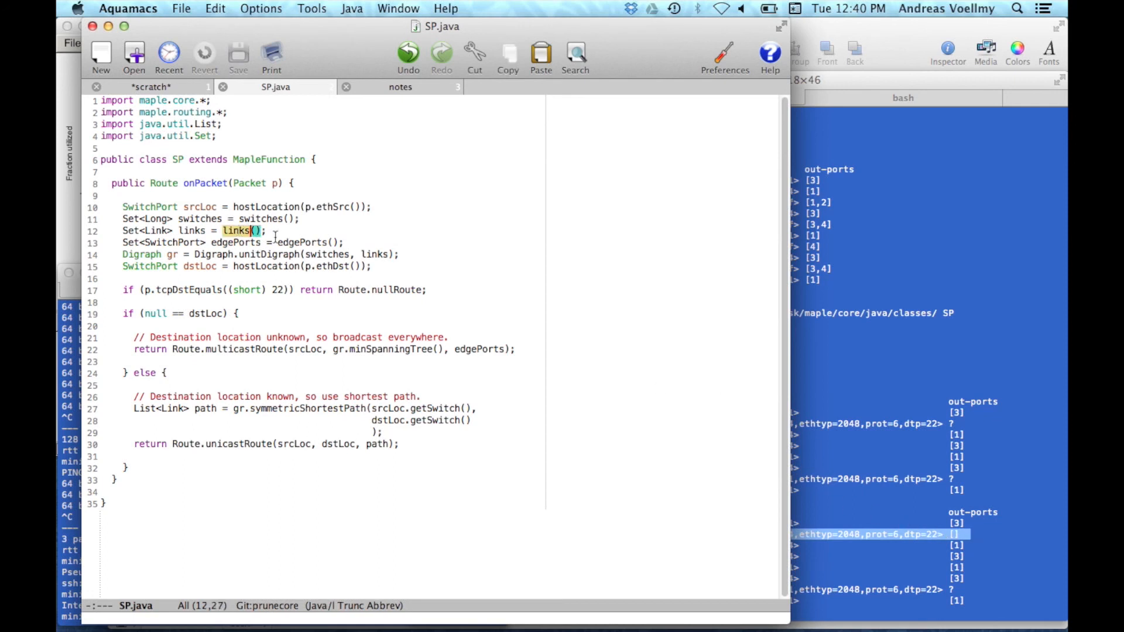